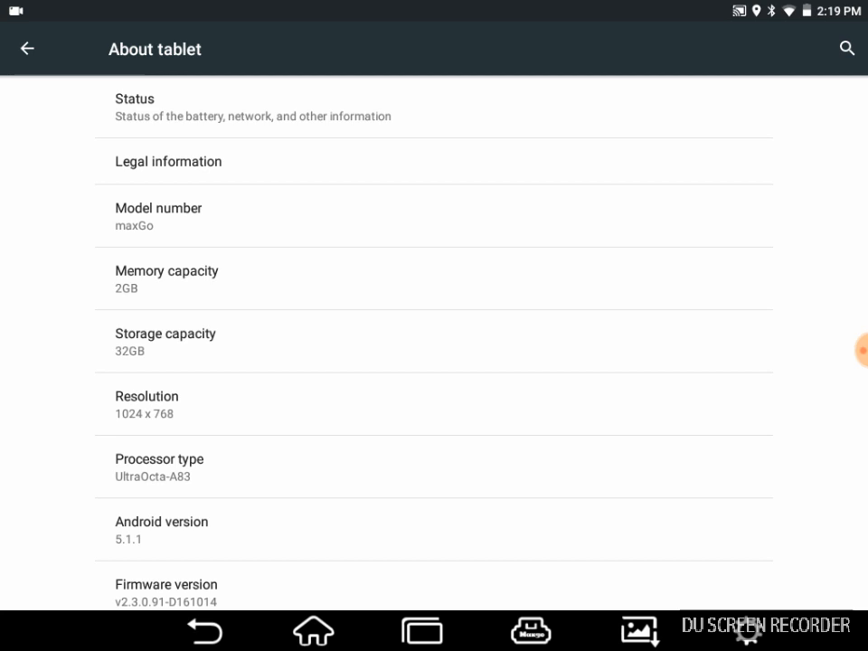
left_click(435, 467)
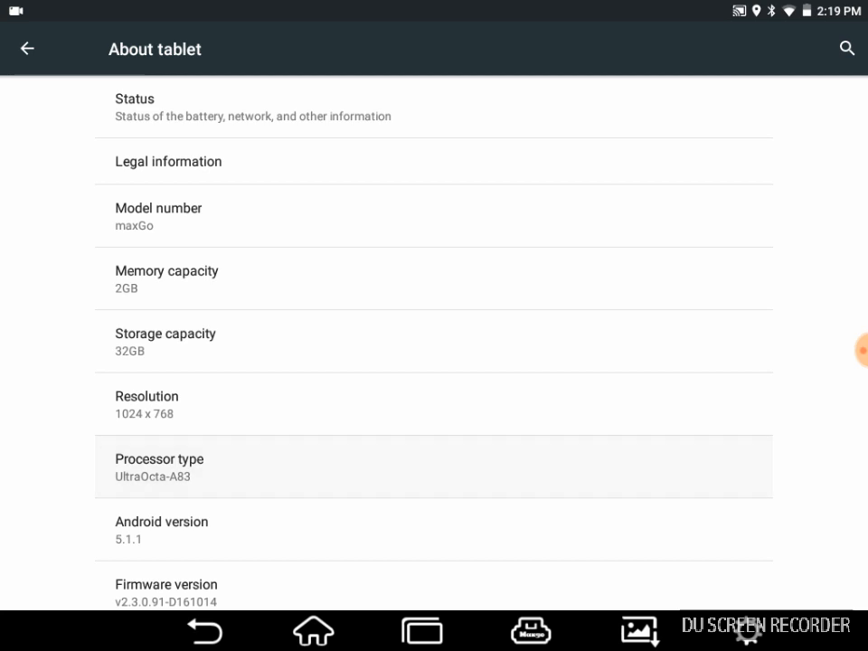